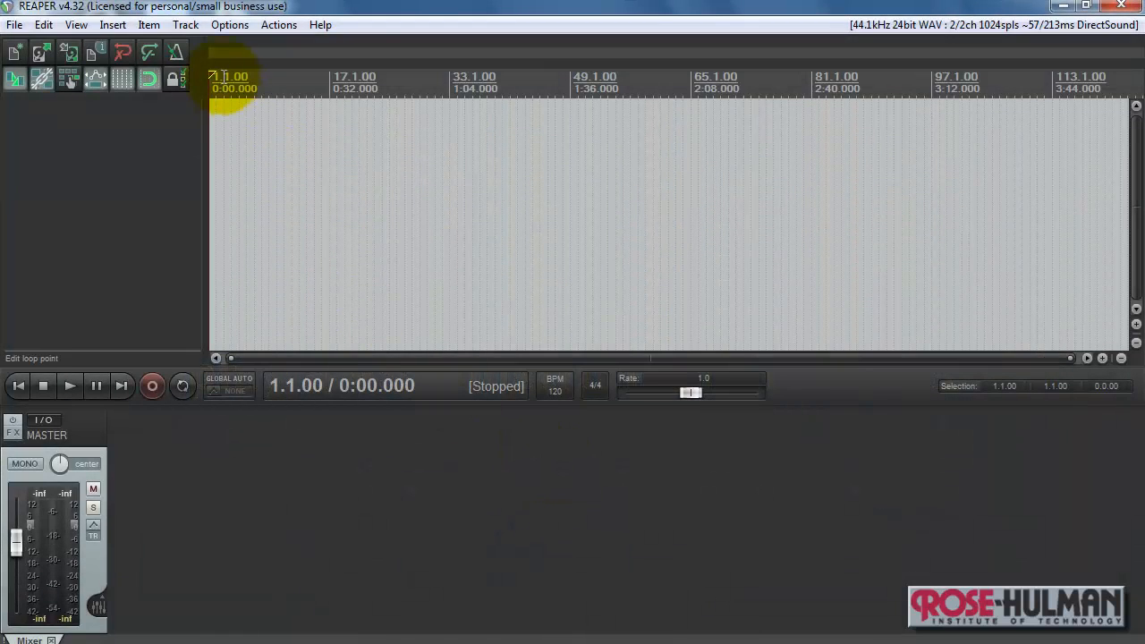
Insert a new empty track from the Track menu
click(186, 25)
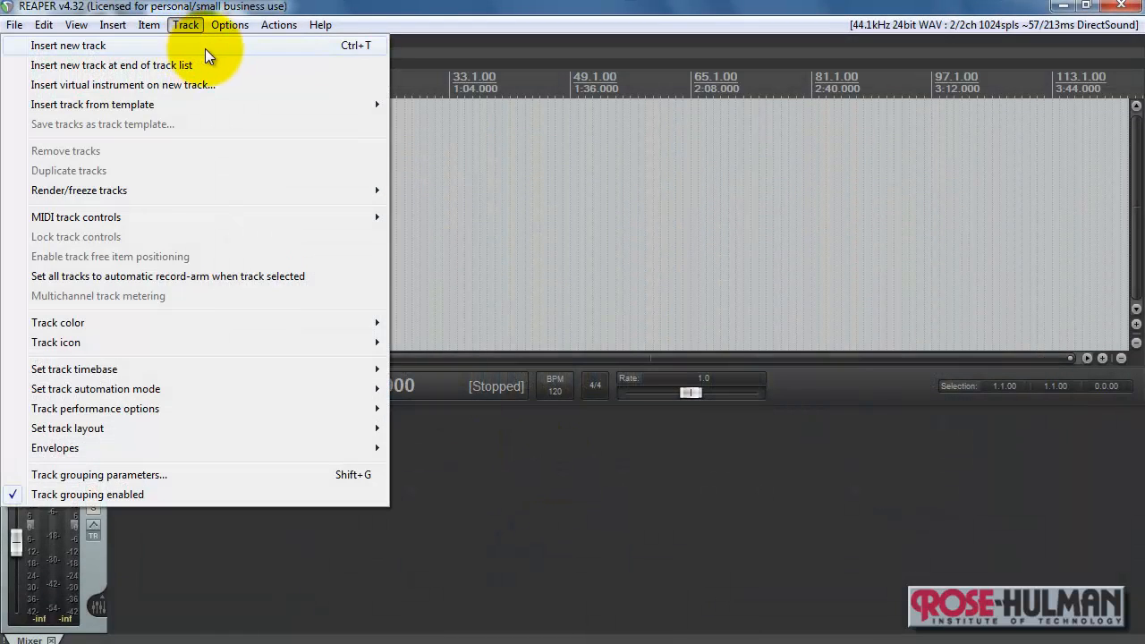
click(68, 44)
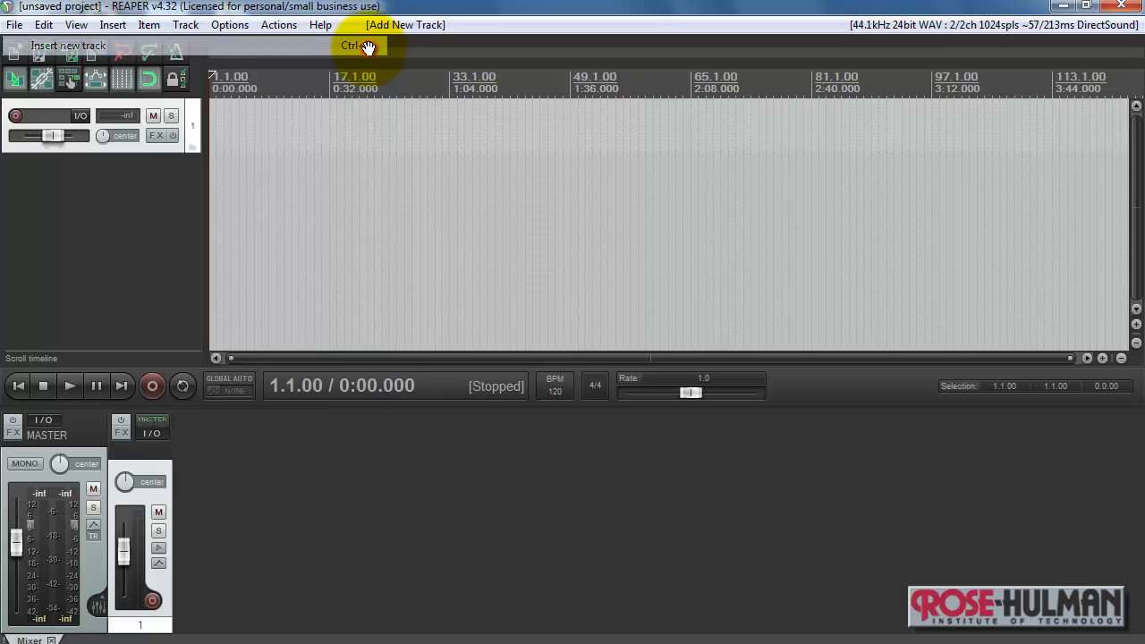
mouse_move(161, 159)
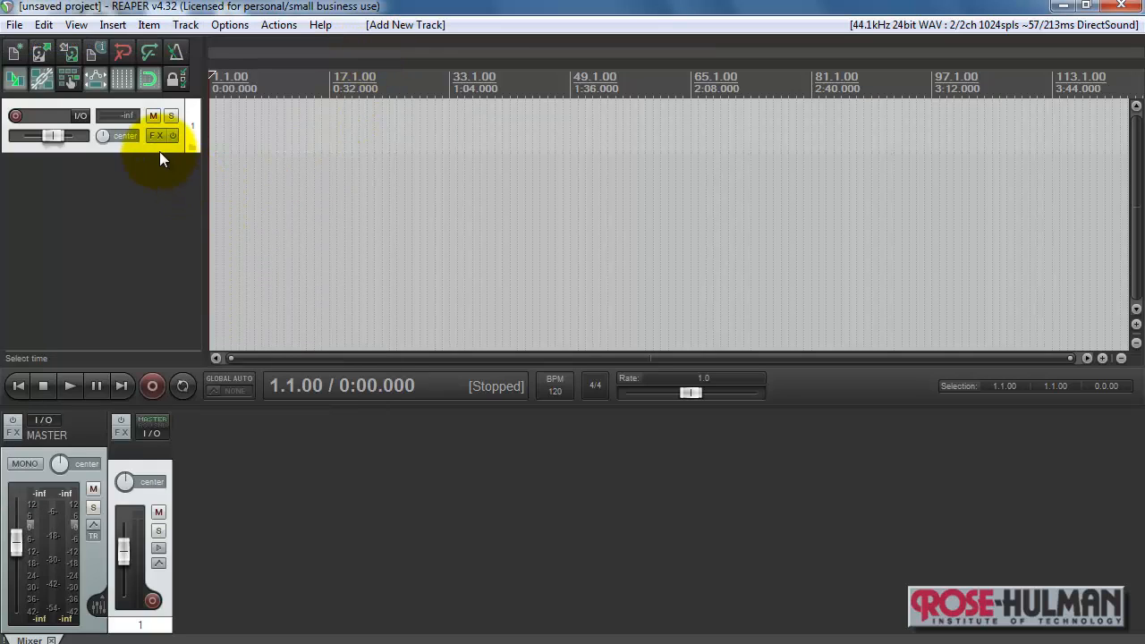
mouse_move(158, 136)
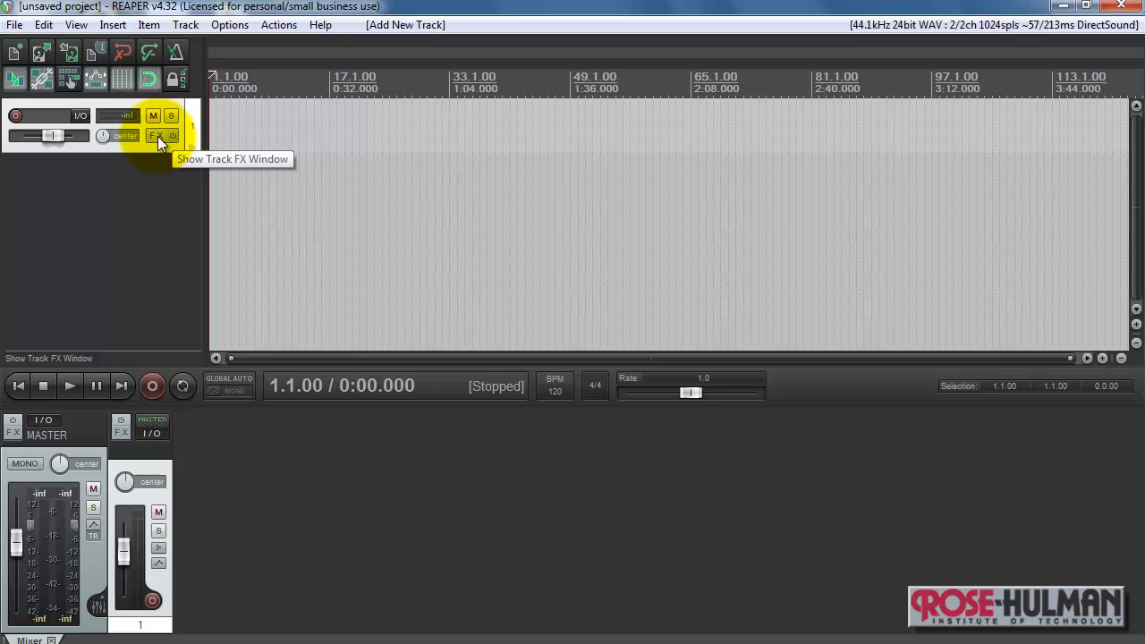
Add the VSTi 4Front Rhode piano to track 1's FX chain and load a Factory preset
click(158, 136)
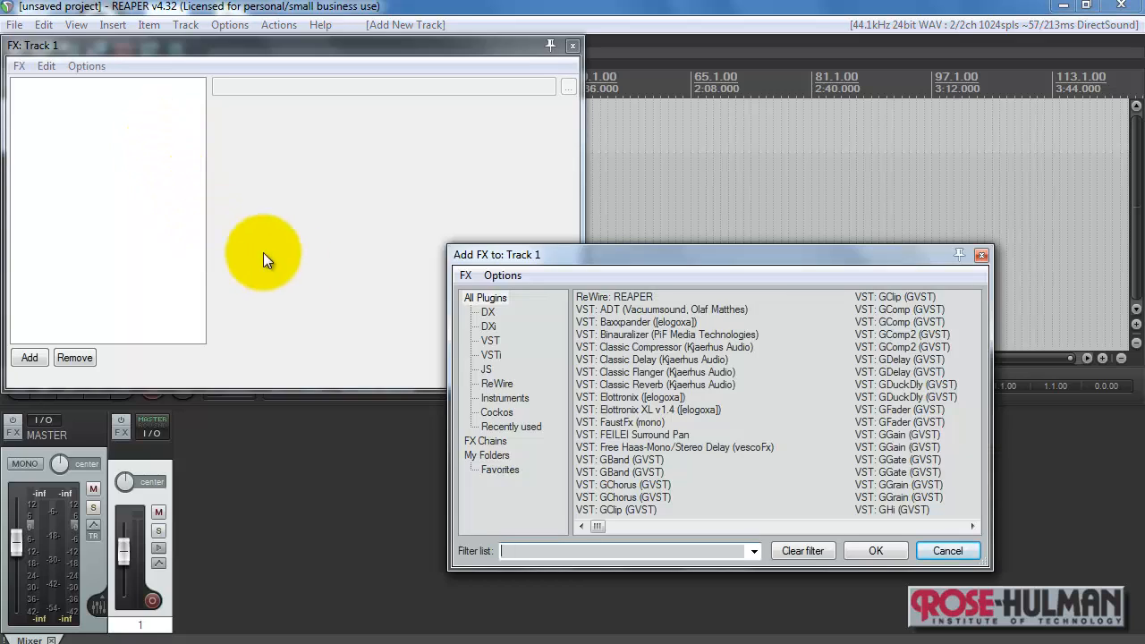
click(491, 355)
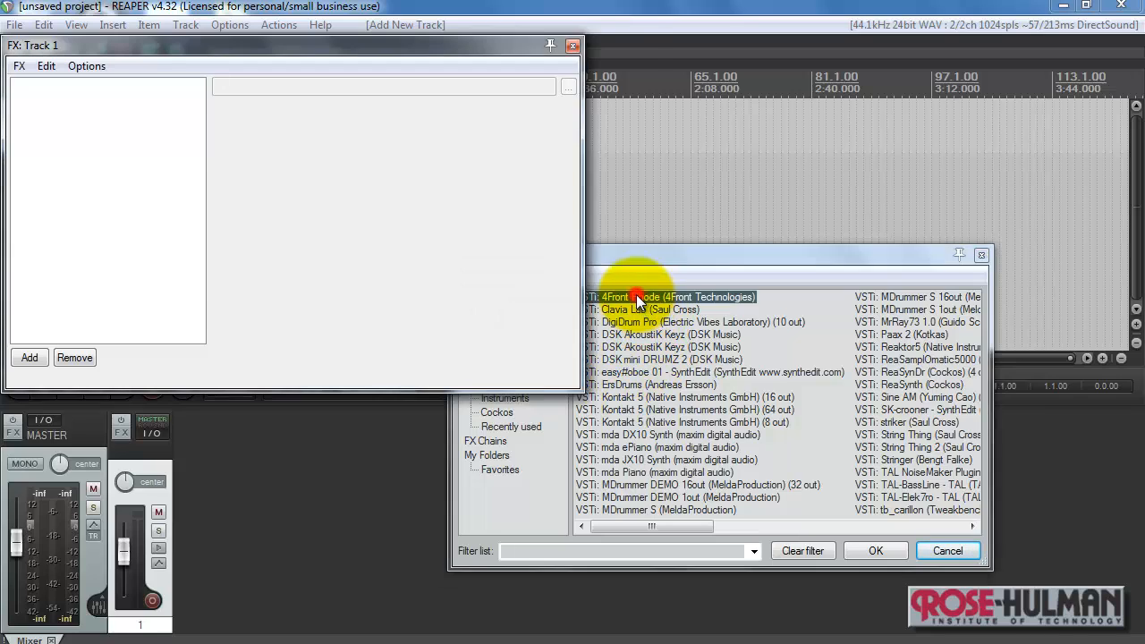
double_click(676, 297)
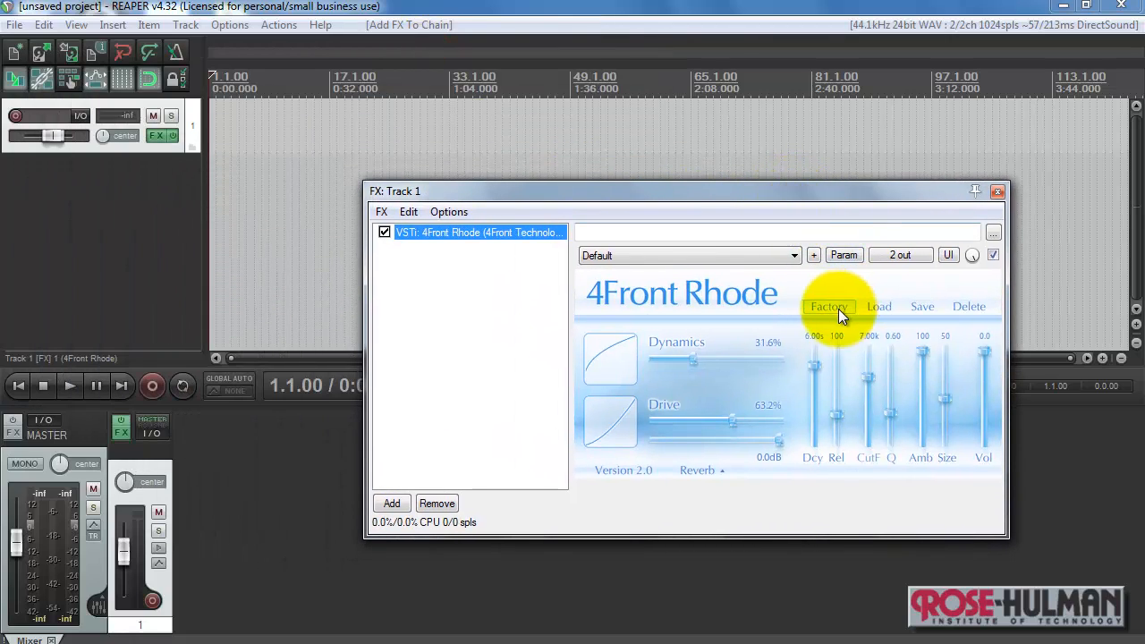
click(829, 306)
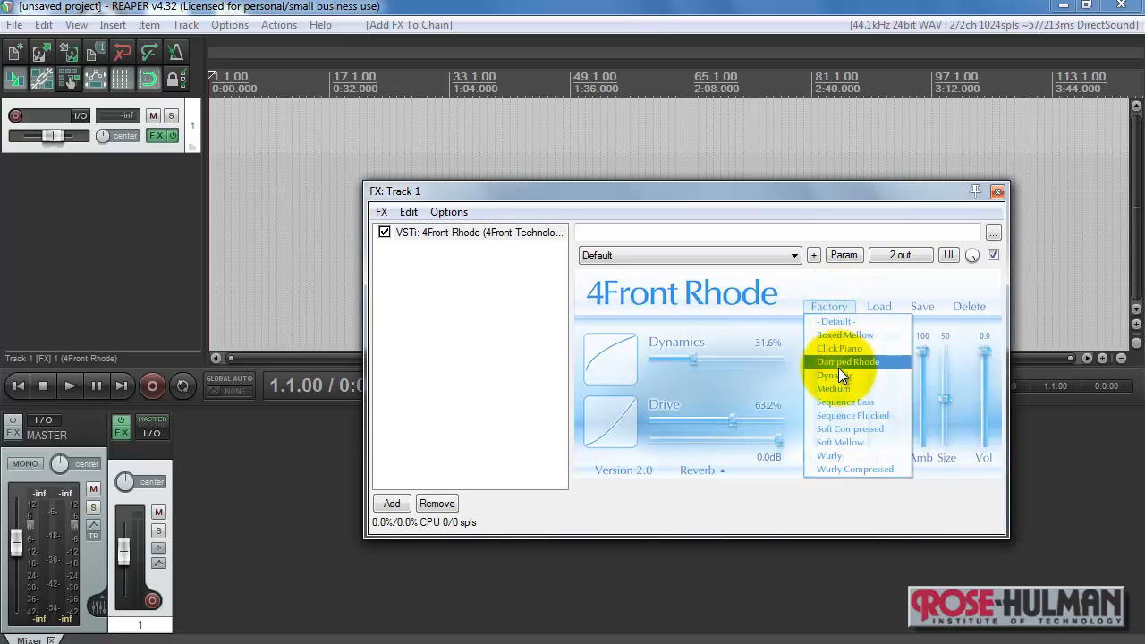
click(848, 361)
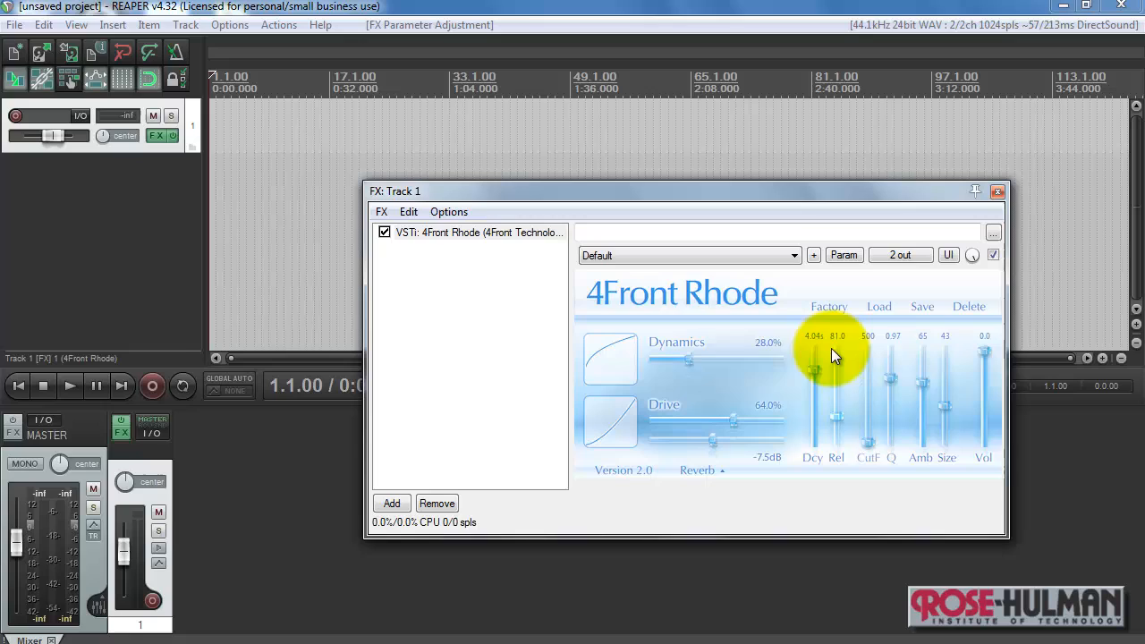
mouse_move(671, 187)
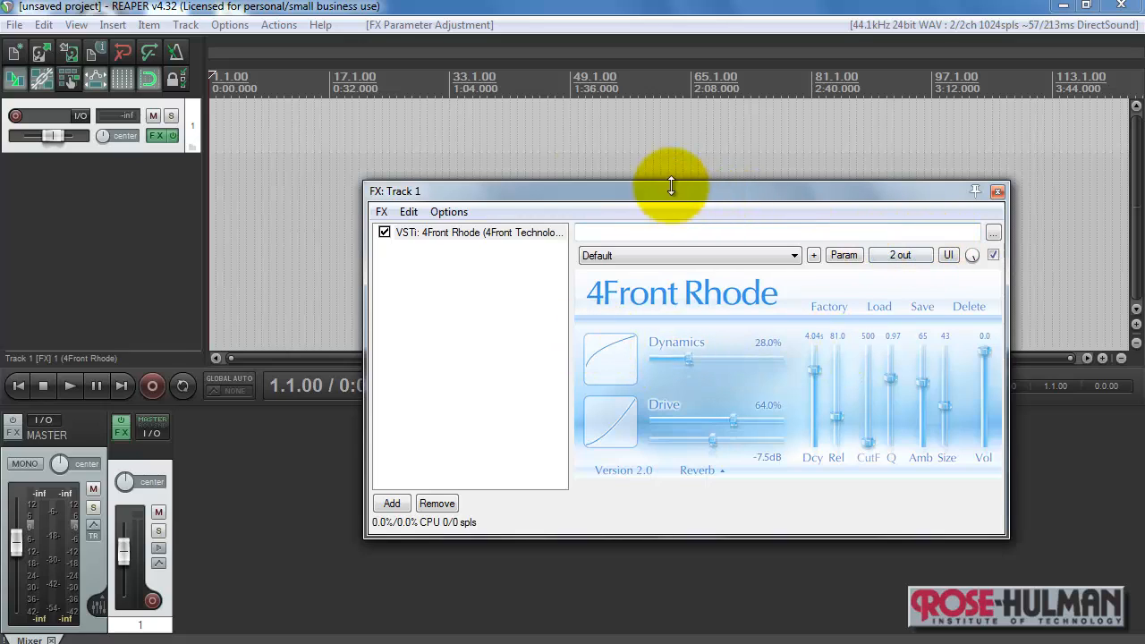
mouse_move(248, 10)
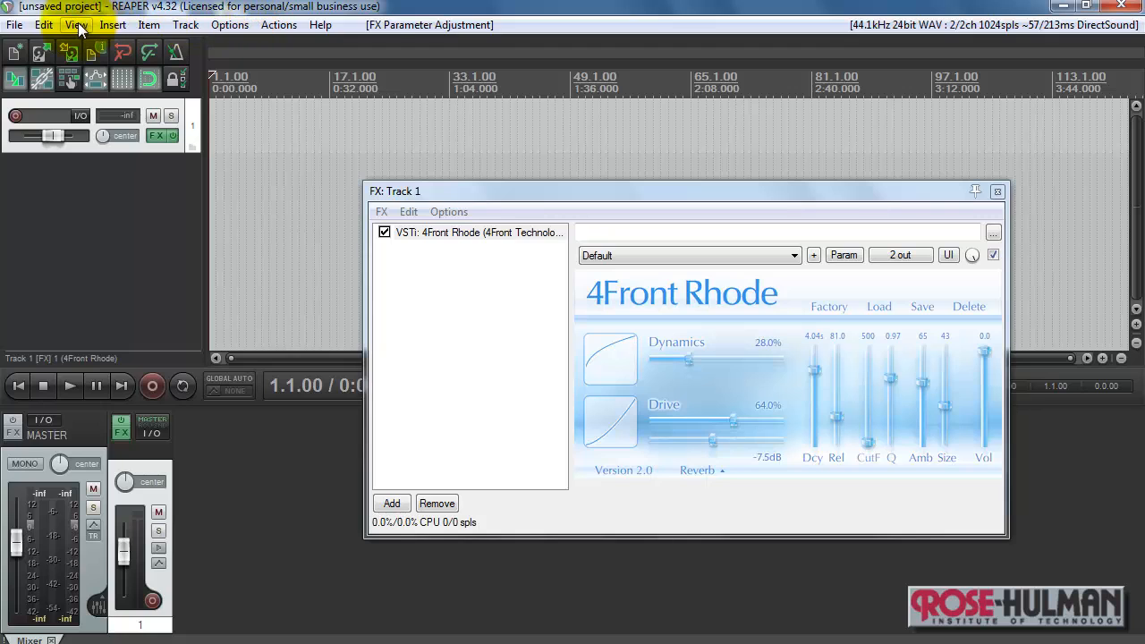
Show the Virtual MIDI Keyboard from the View menu
click(75, 25)
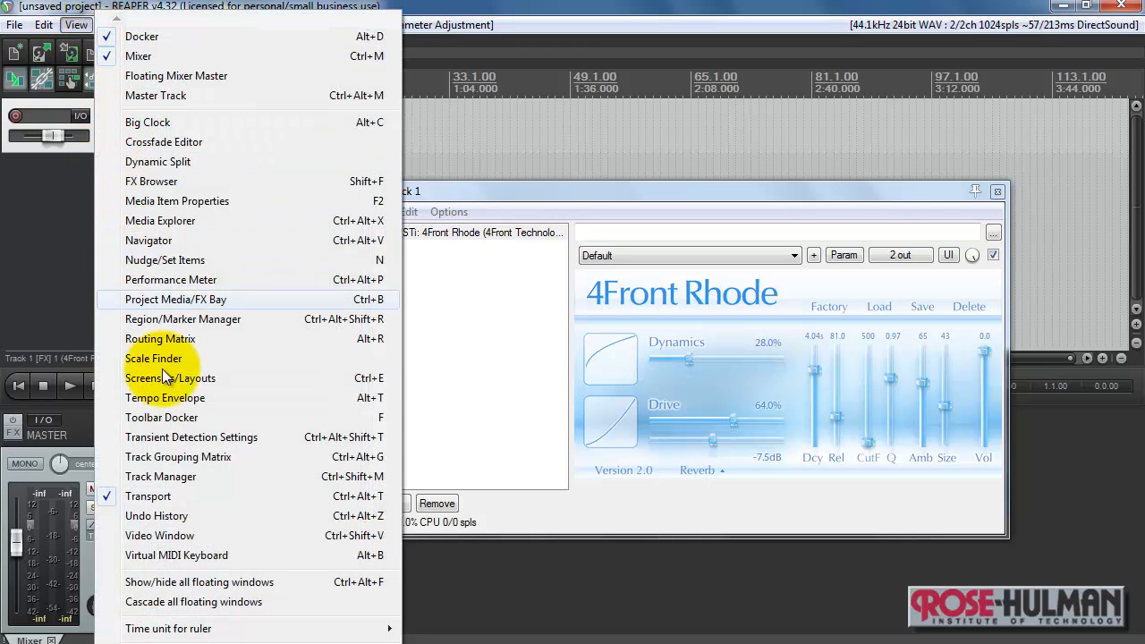
mouse_move(176, 555)
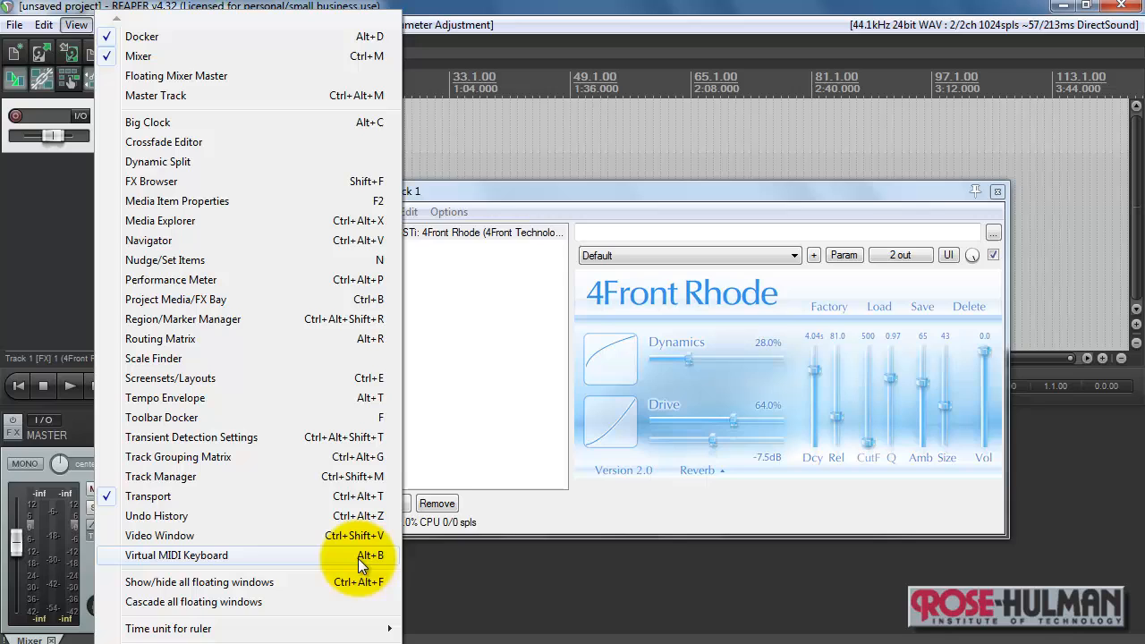
click(176, 555)
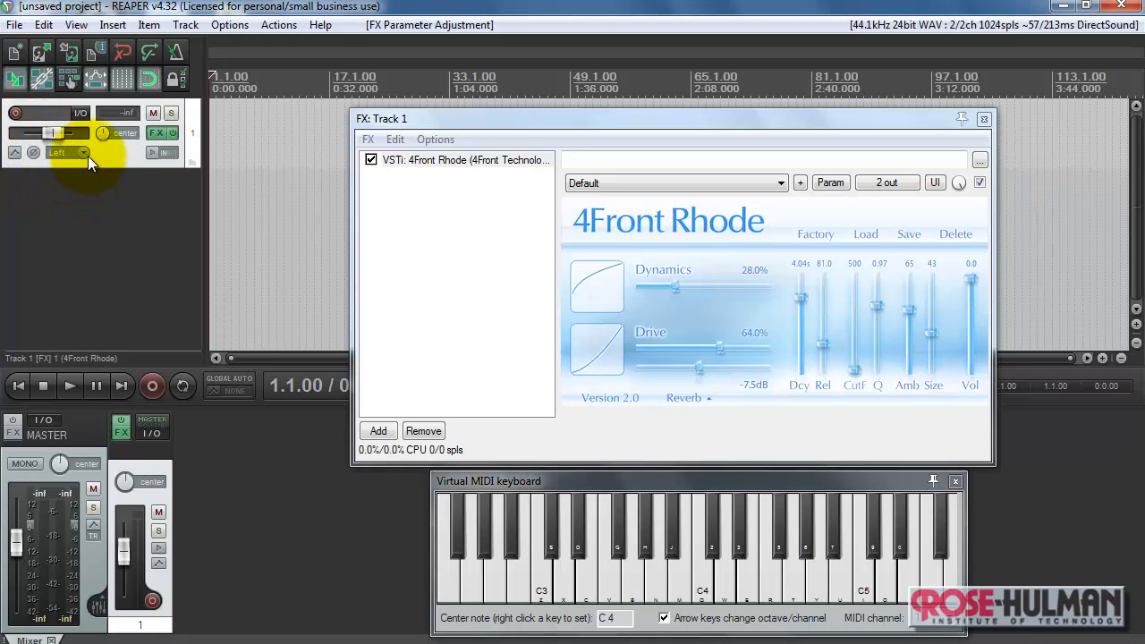
Record-arm track 1 with MIDI input and monitoring, then play notes on the virtual keyboard
click(58, 152)
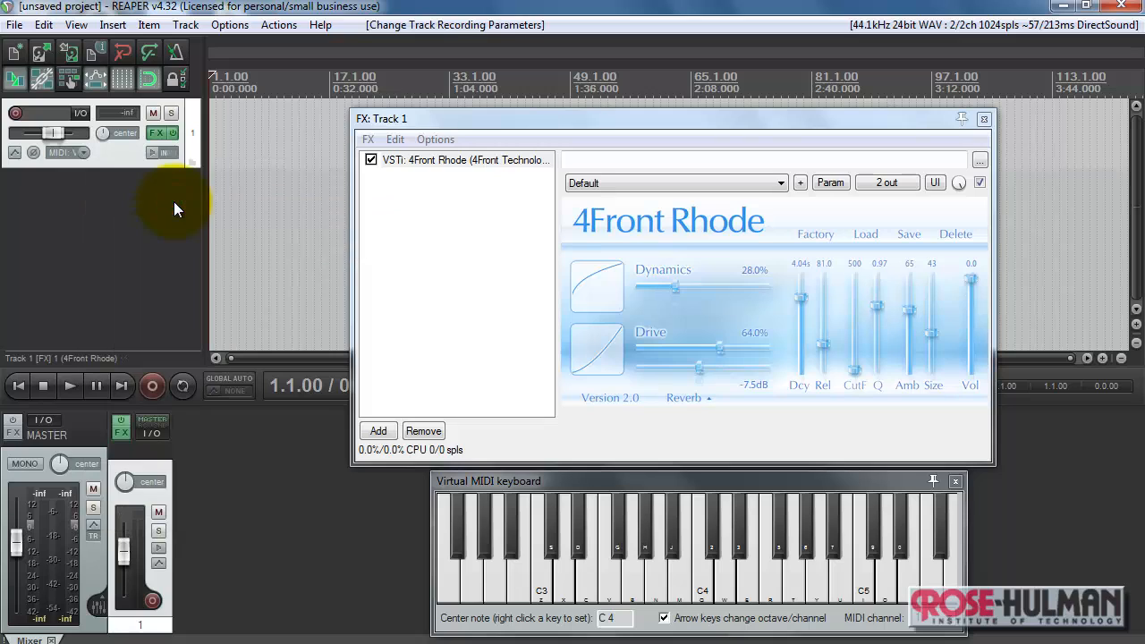
click(546, 573)
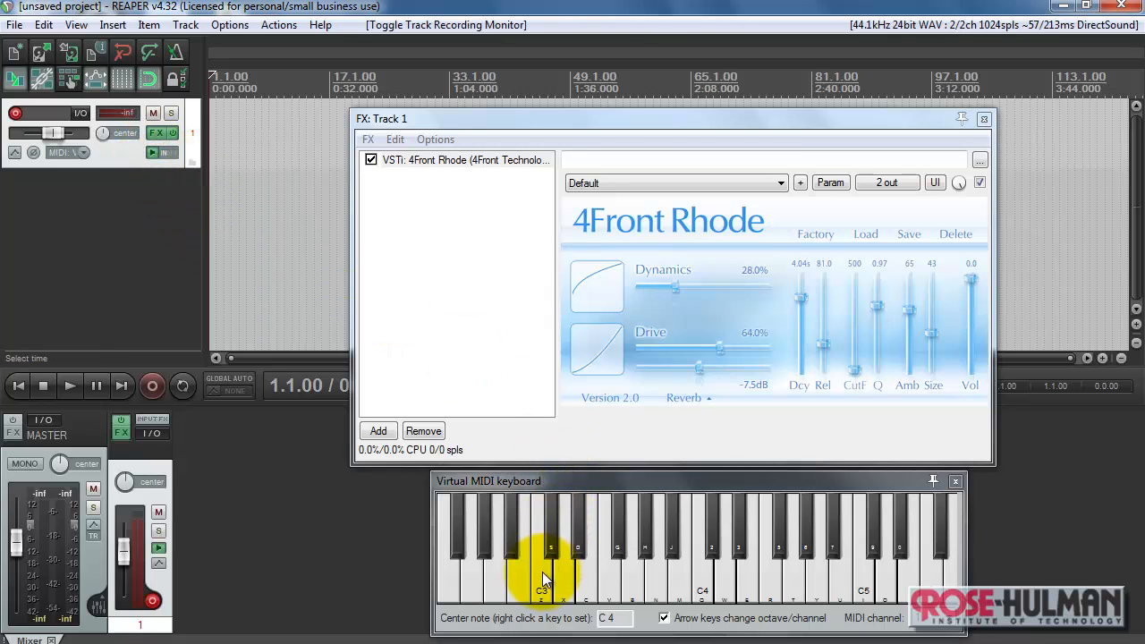
click(587, 588)
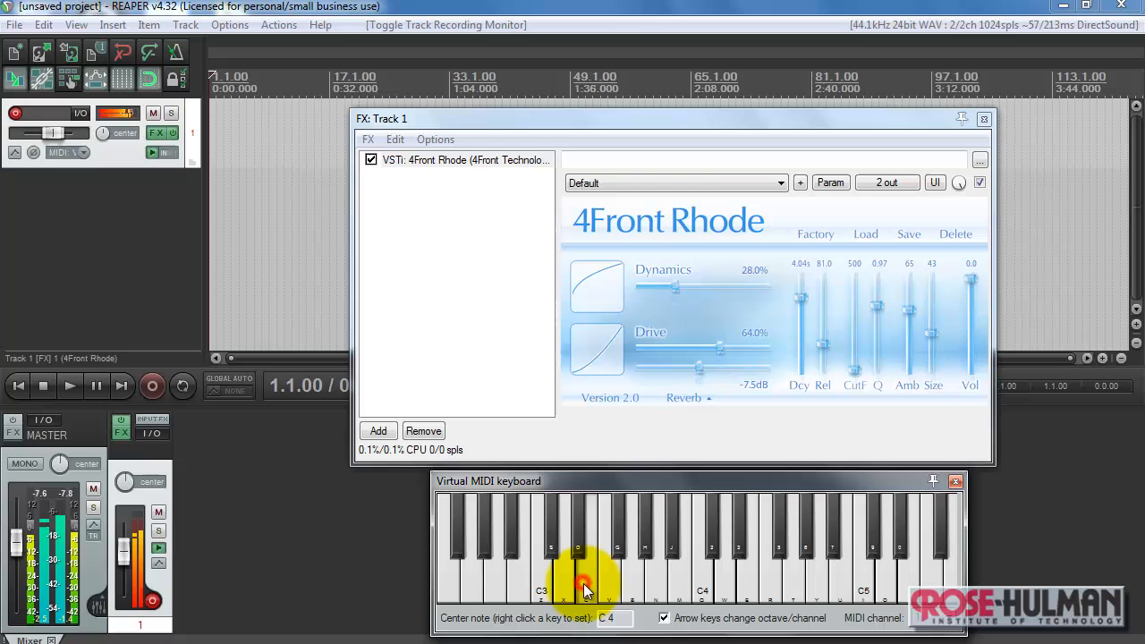
click(701, 582)
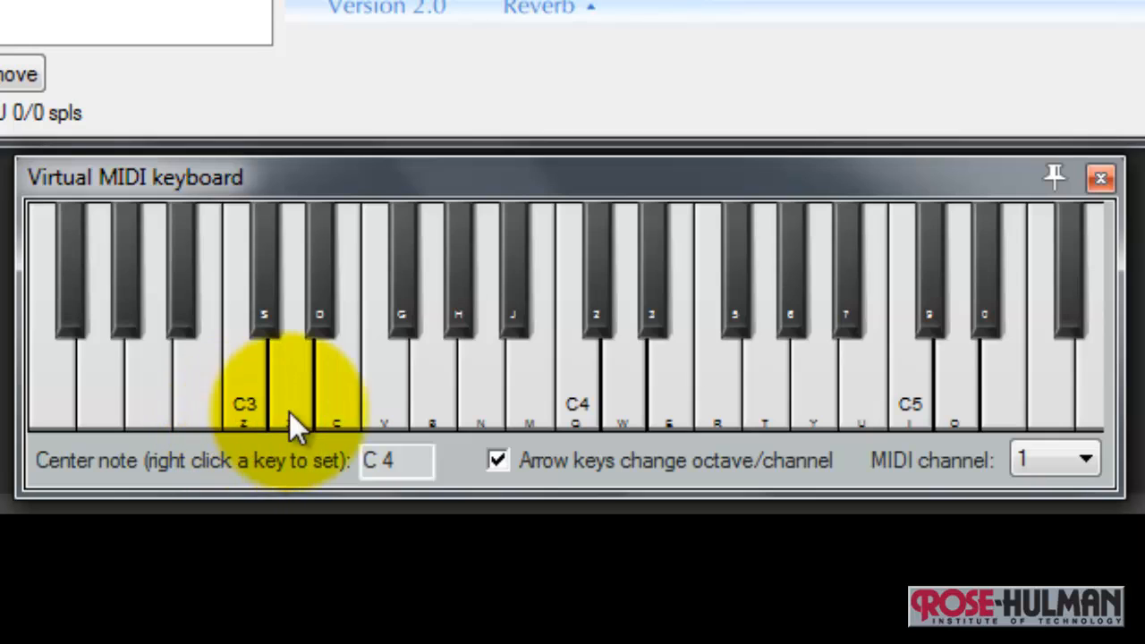
mouse_move(259, 385)
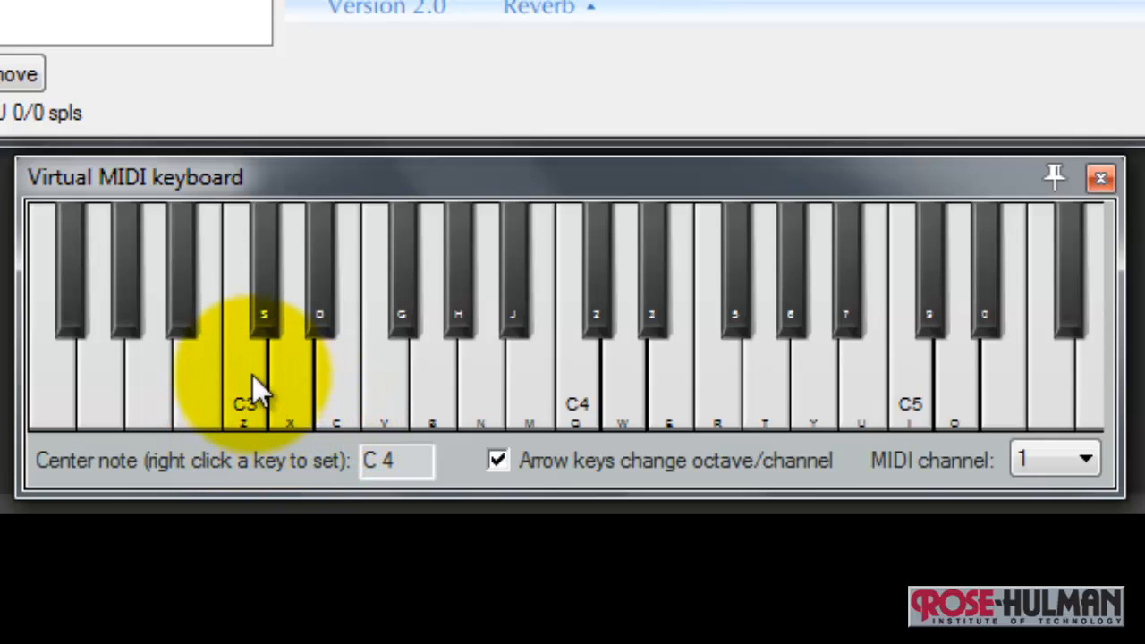
Play a Rhode note with the Z key, then bring up the Options menu
key(z)
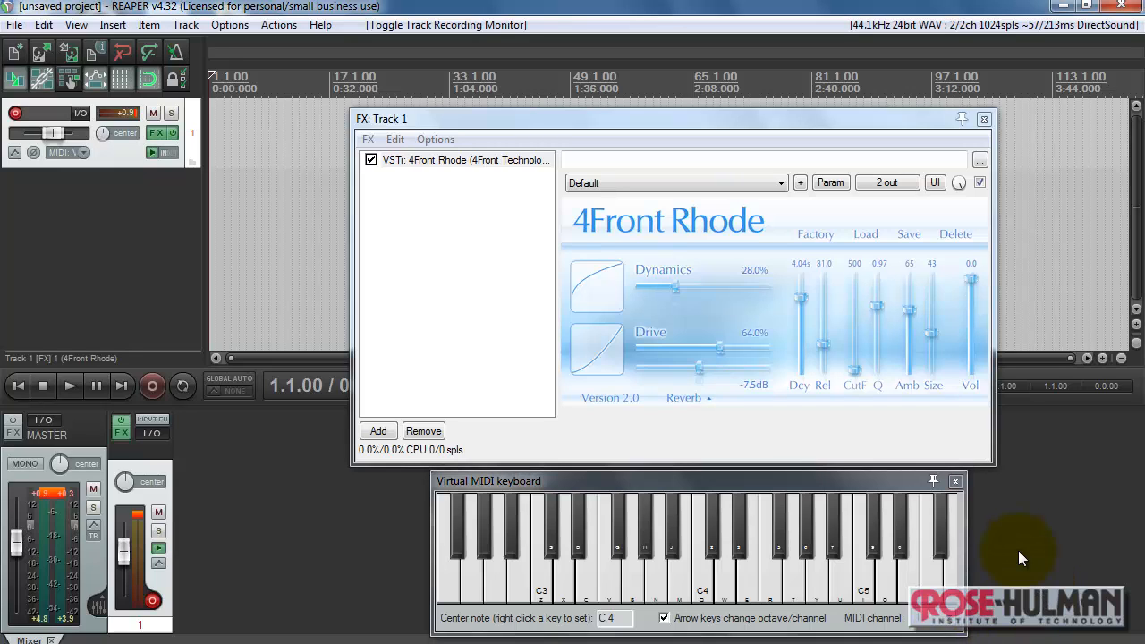
mouse_move(229, 25)
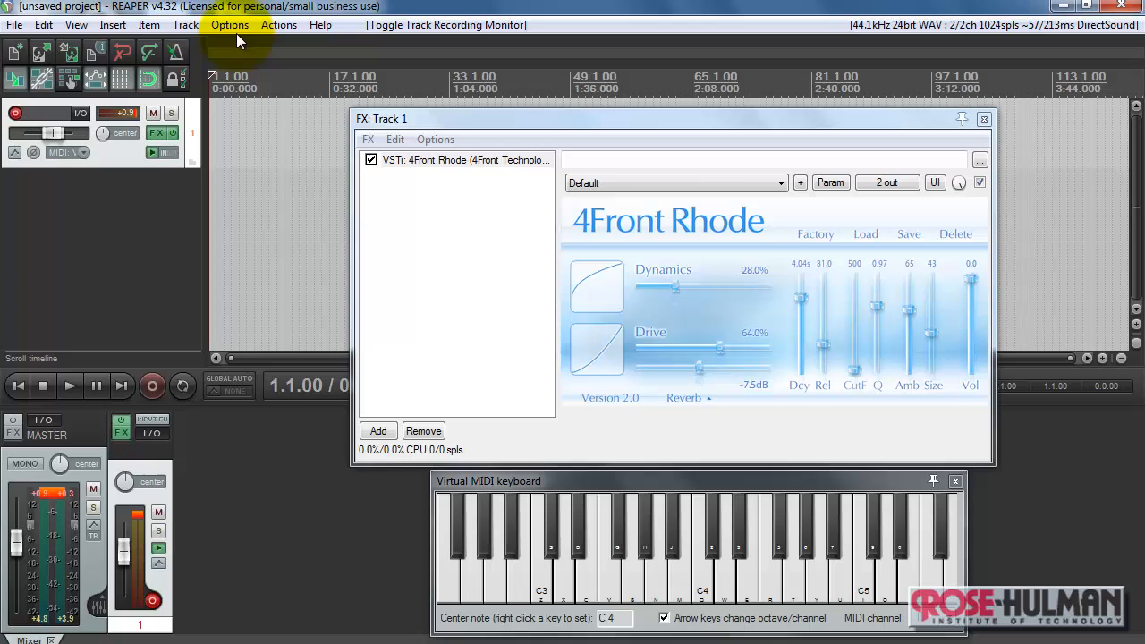
click(229, 25)
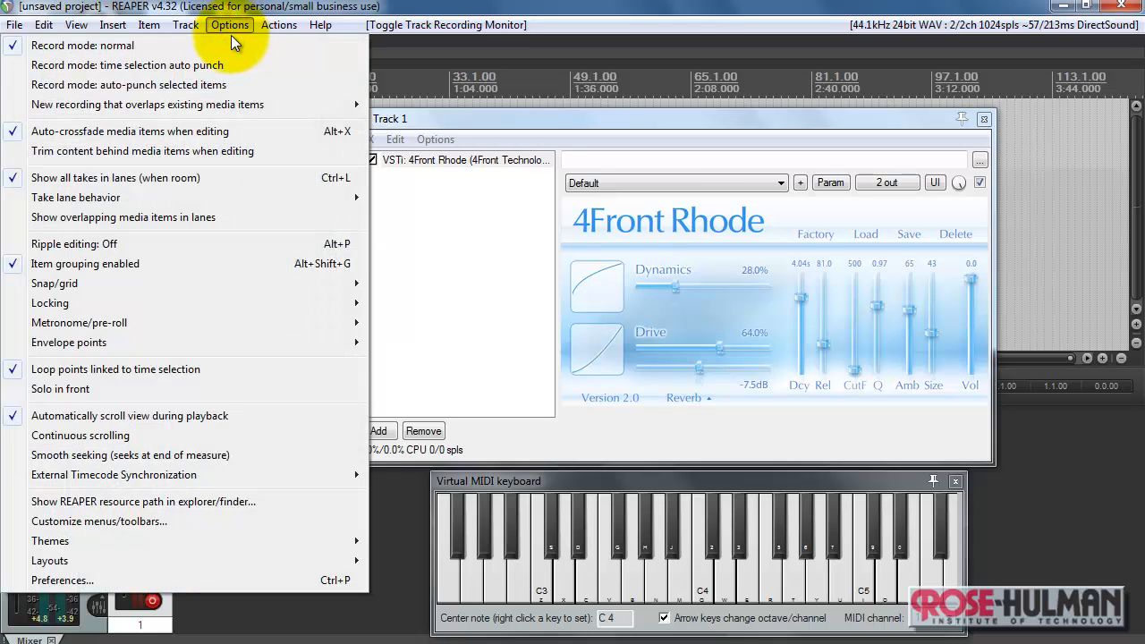
mouse_move(61, 580)
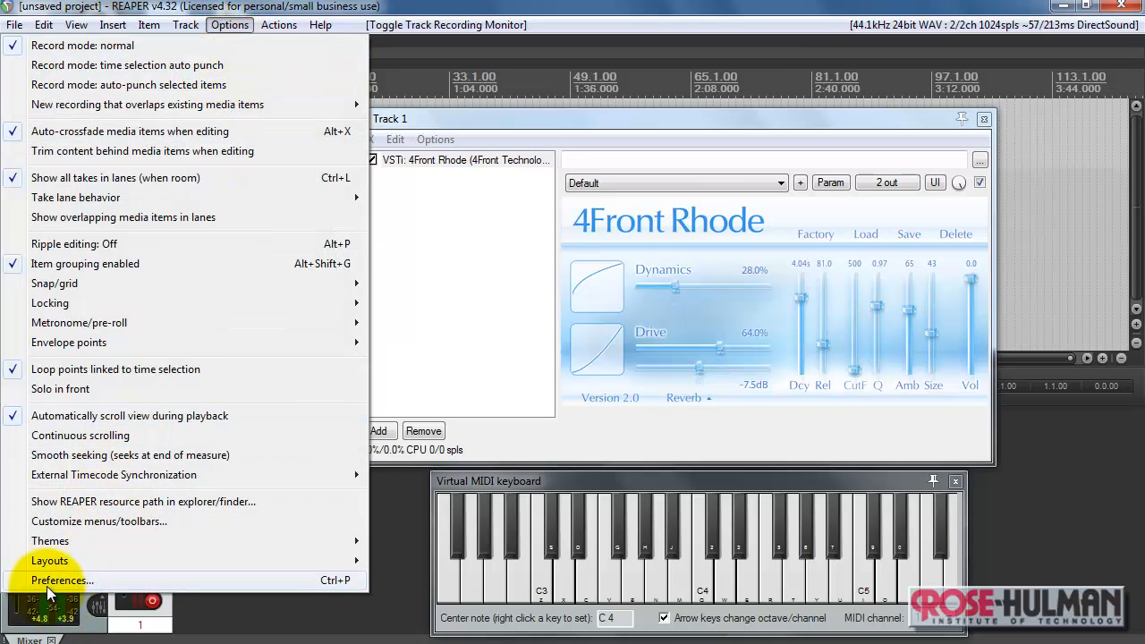
click(61, 580)
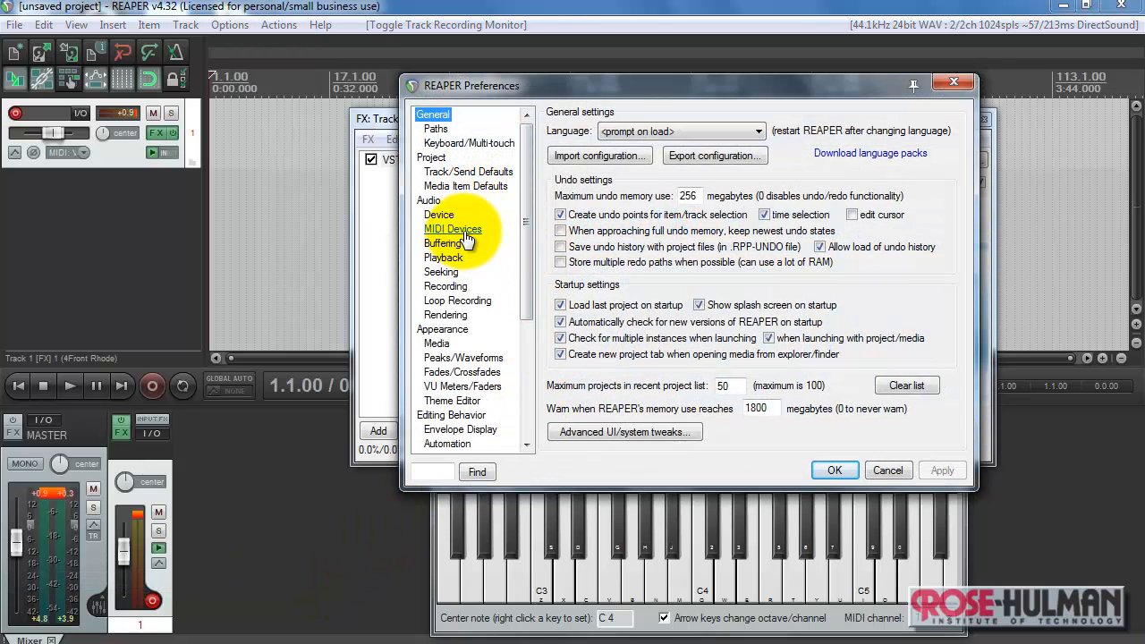
click(453, 229)
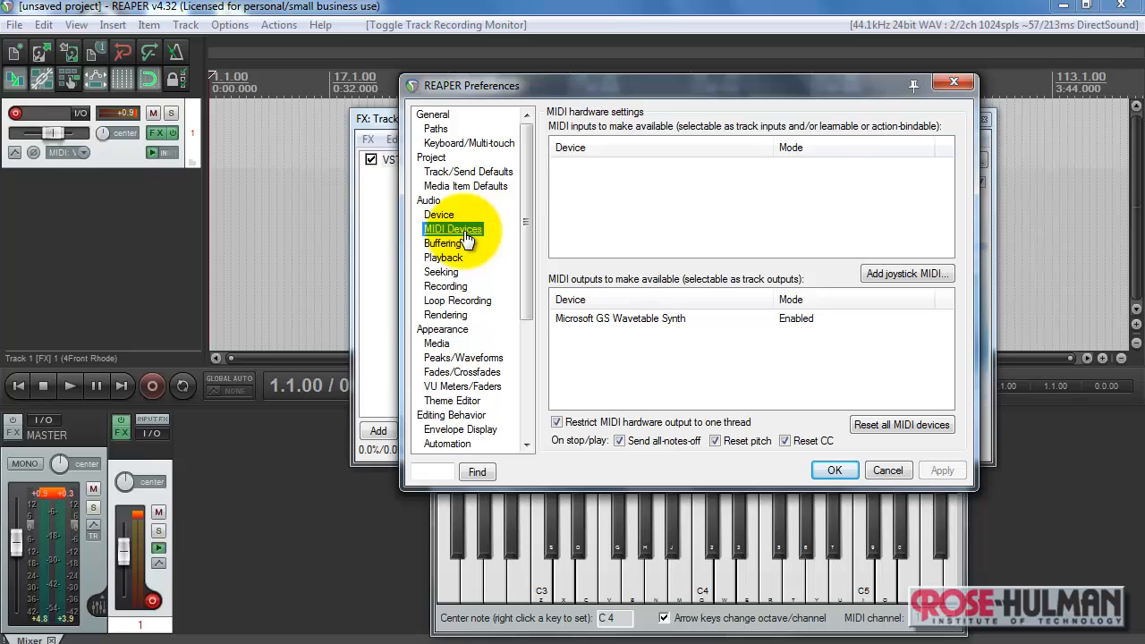
mouse_move(768, 322)
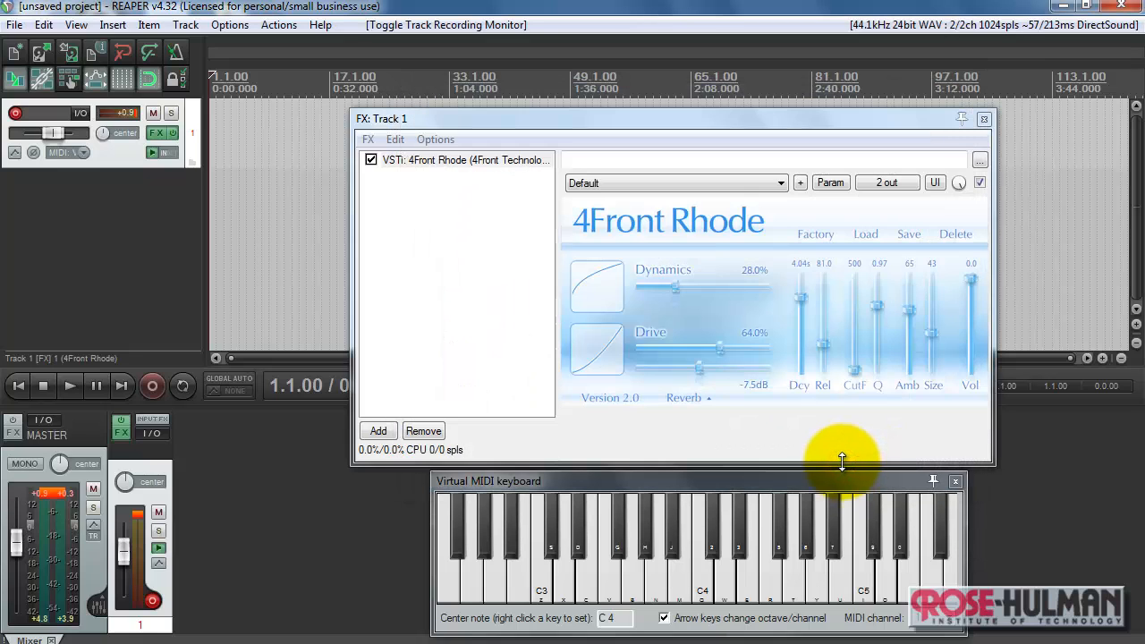
mouse_move(845, 469)
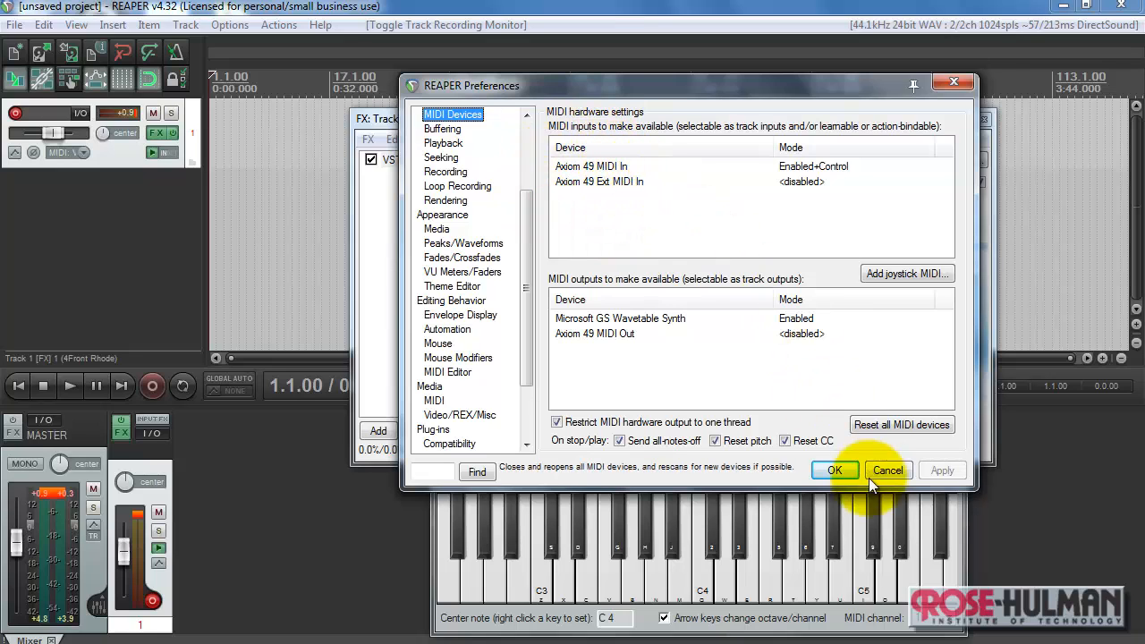
Confirm the Axiom 49 MIDI In settings with OK, closing Preferences
click(834, 469)
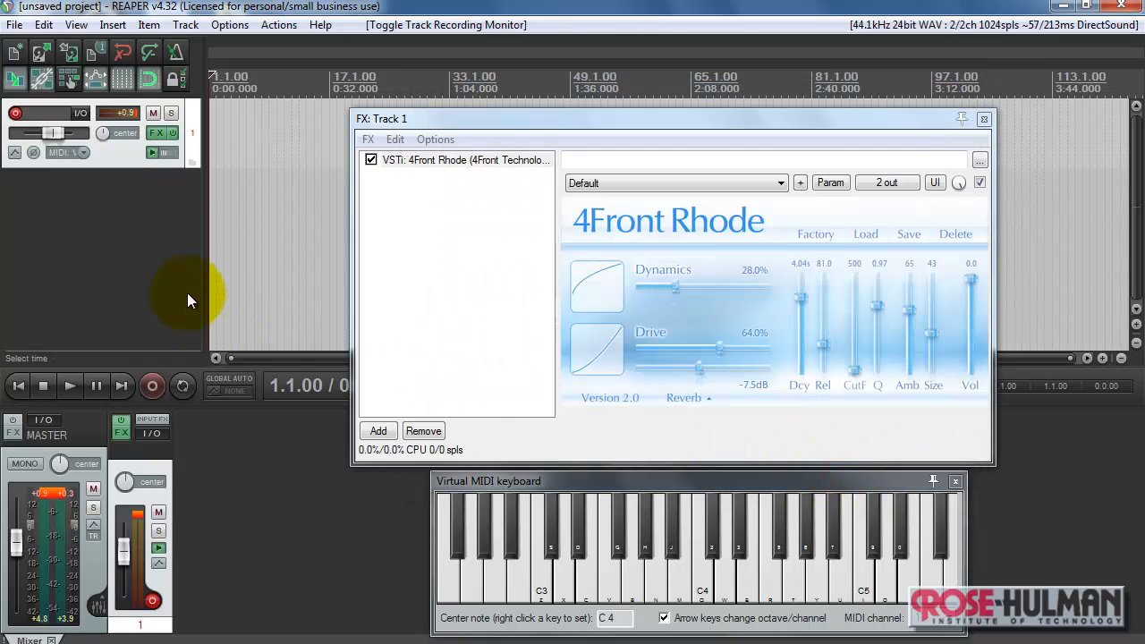
Toggle track 1's record arm, close the virtual keyboard and move the FX window lower
click(63, 152)
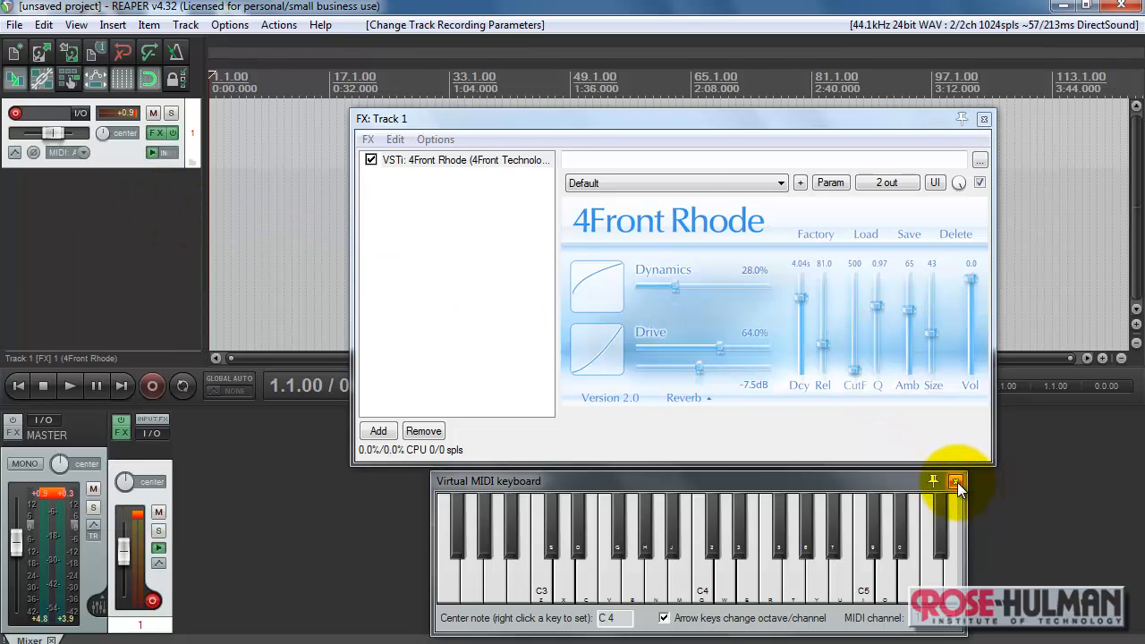
click(956, 482)
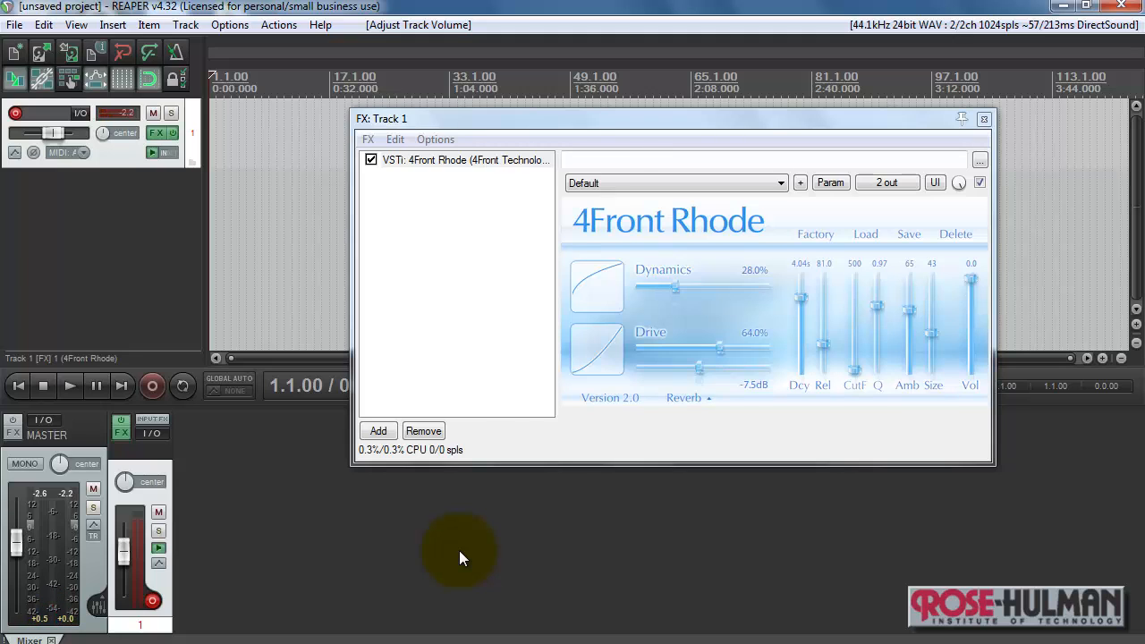
drag(662, 118, 613, 157)
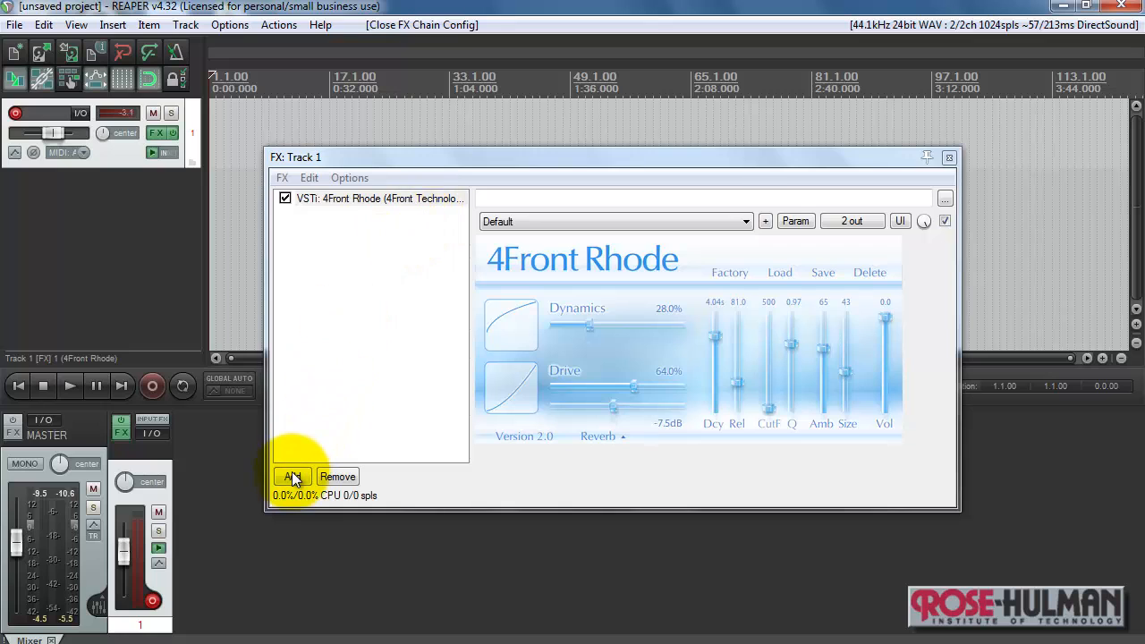
Add the mda JX10 Synth after the Rhode and select its Bubble preset
click(294, 476)
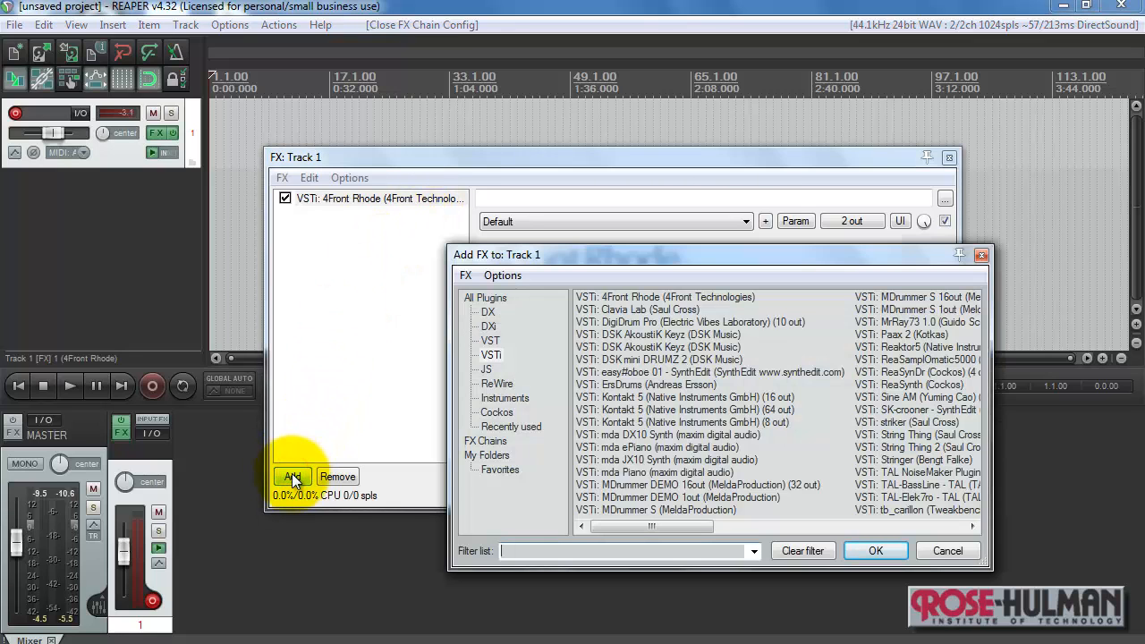
click(875, 551)
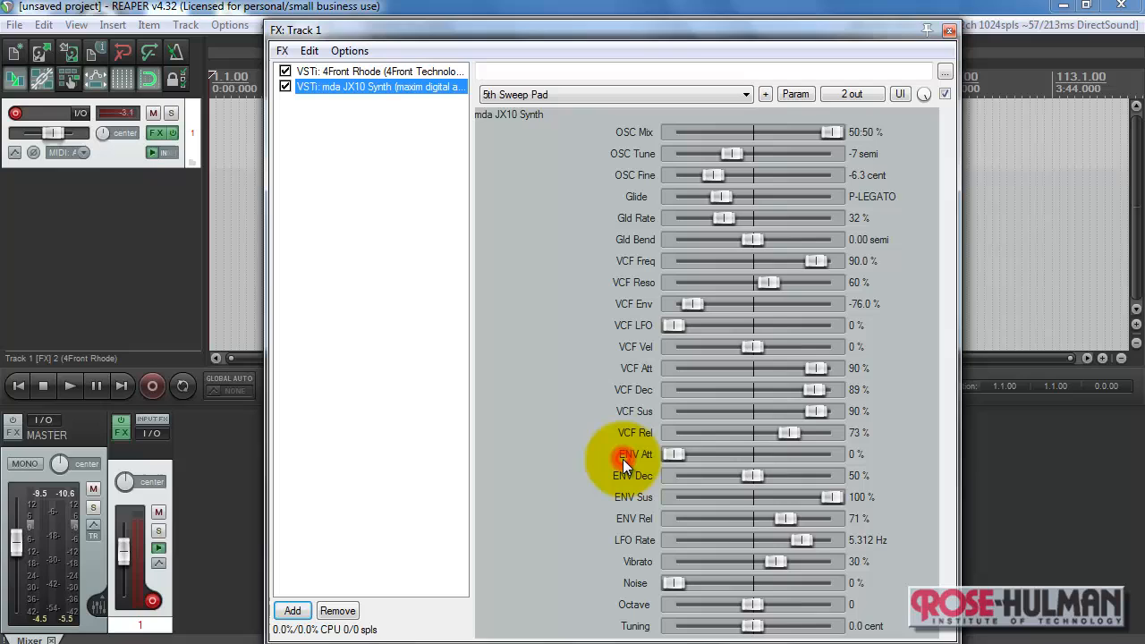
mouse_move(766, 133)
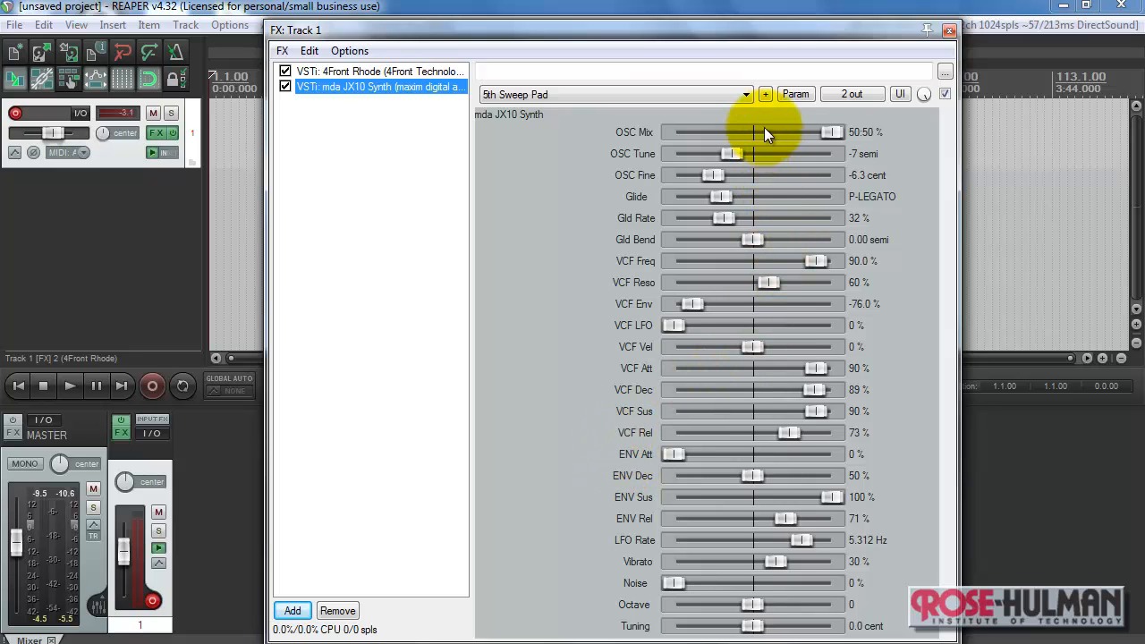
click(745, 93)
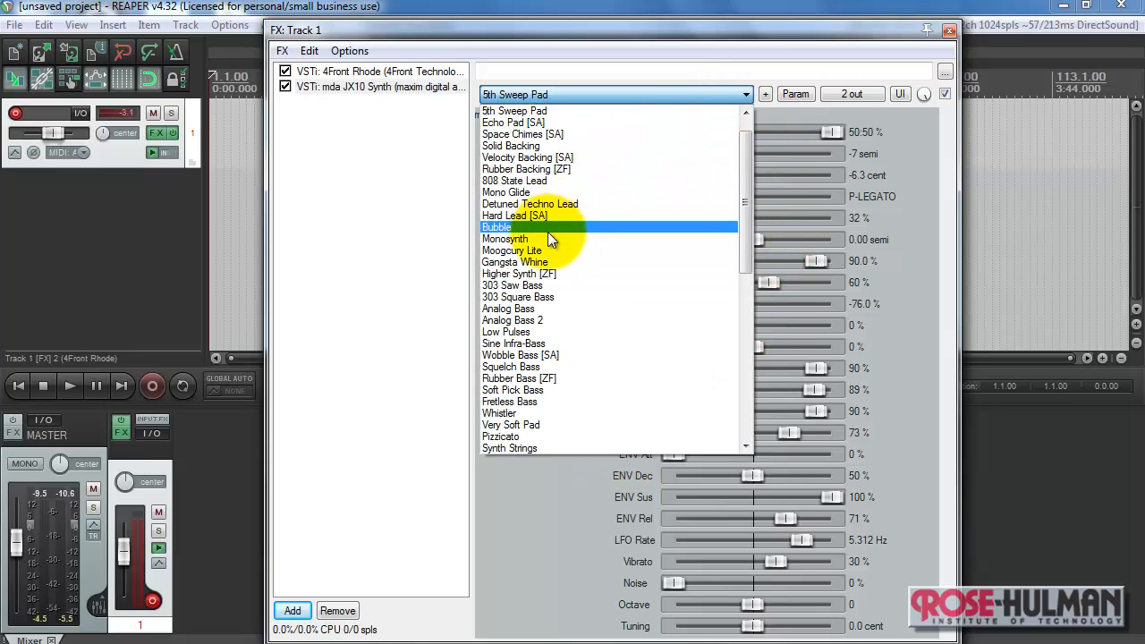
click(497, 225)
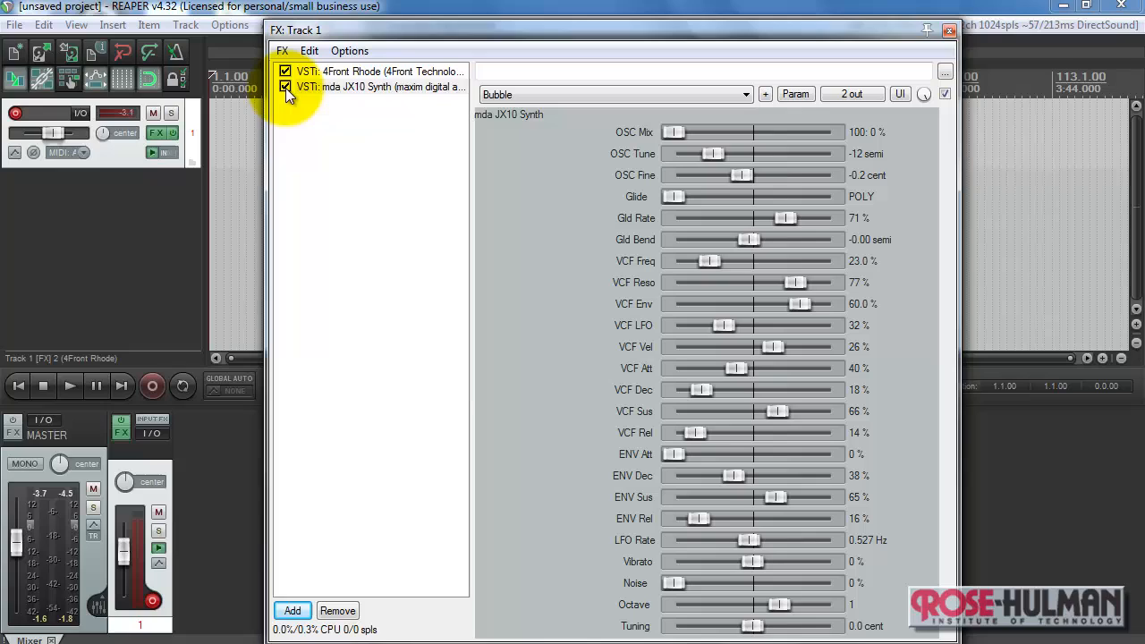
click(285, 86)
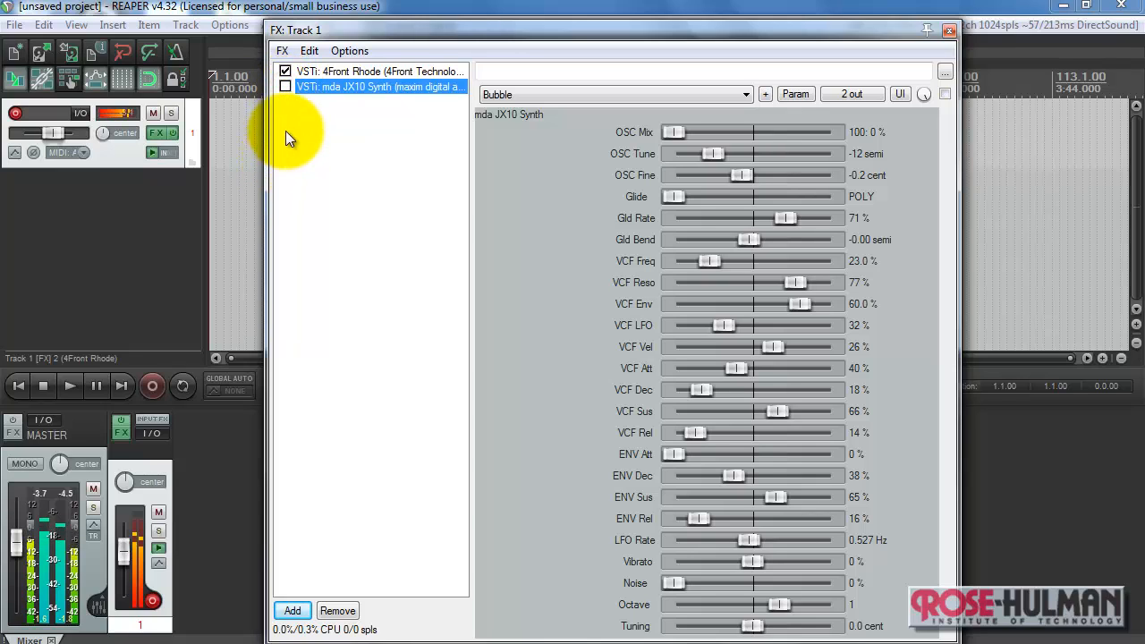
click(286, 72)
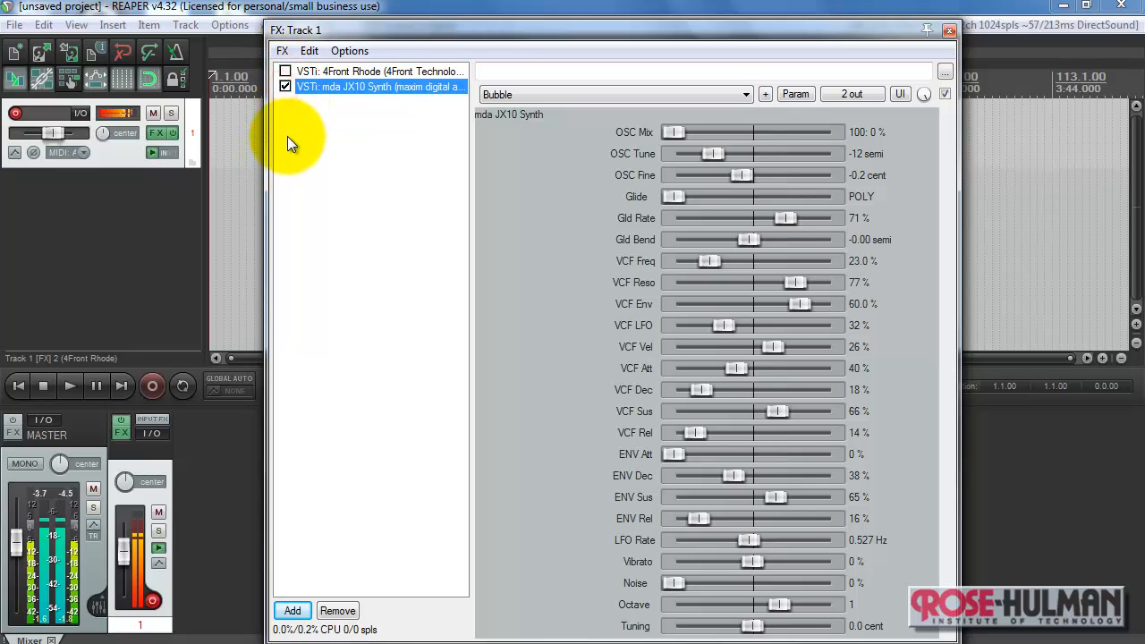
click(287, 72)
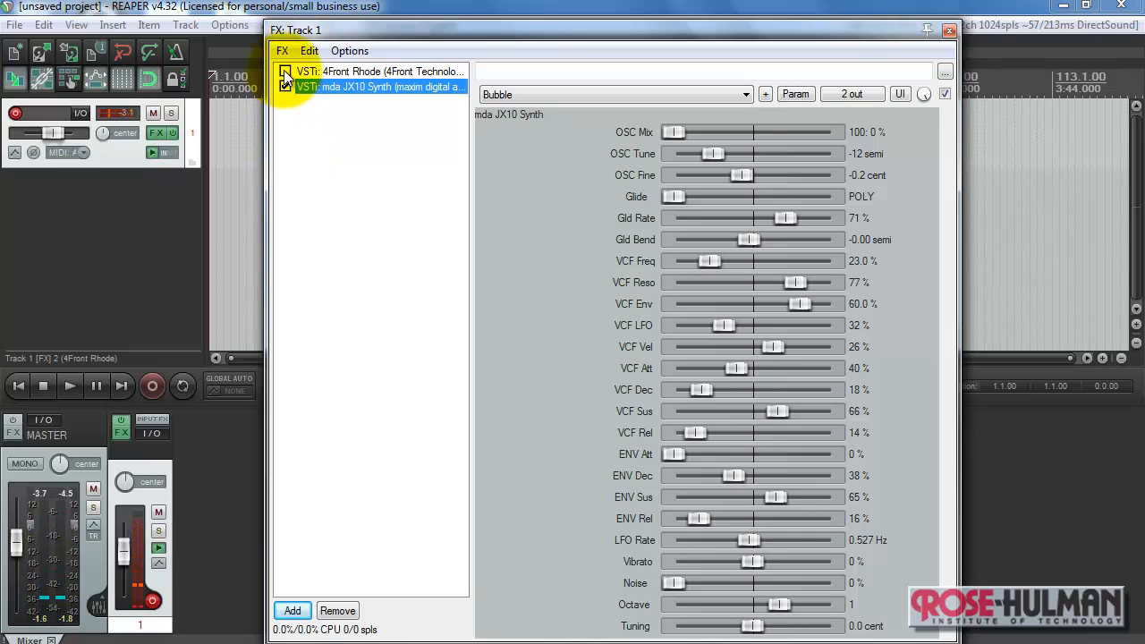
click(286, 72)
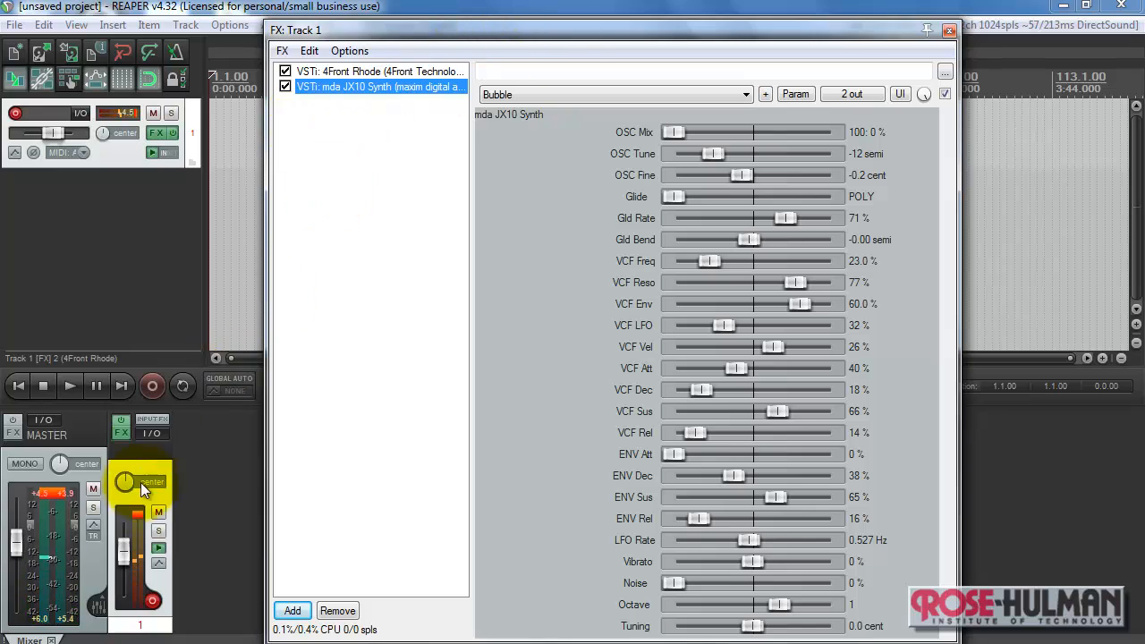
Drag Track 1's mixer fader down to about -3.2 dB
drag(129, 497, 129, 558)
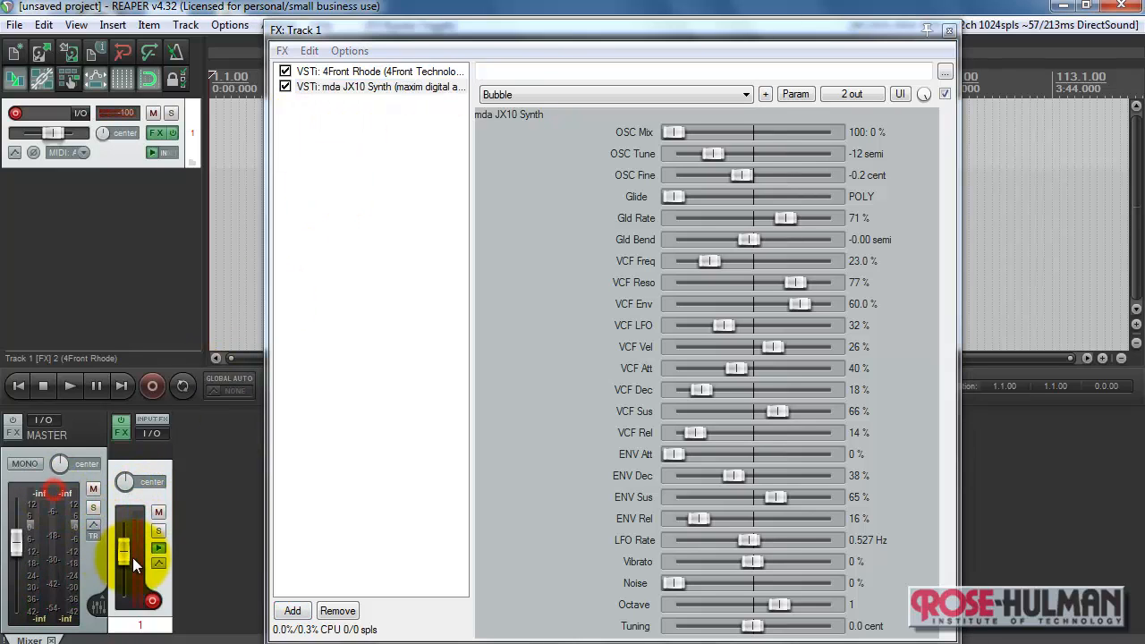
drag(125, 564, 125, 555)
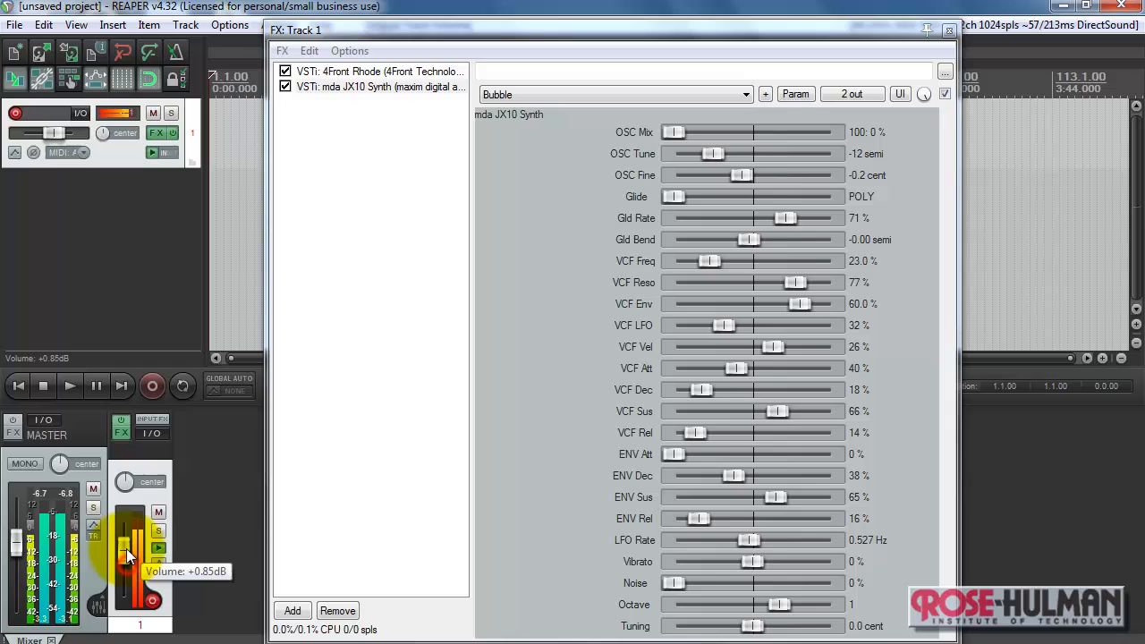
drag(133, 537, 132, 559)
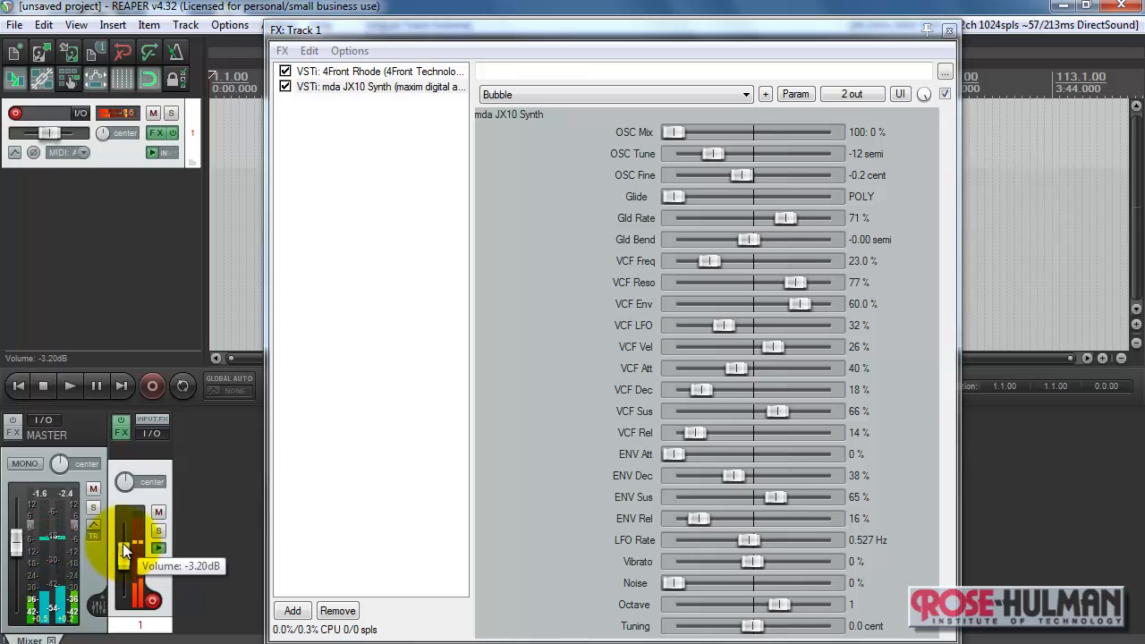